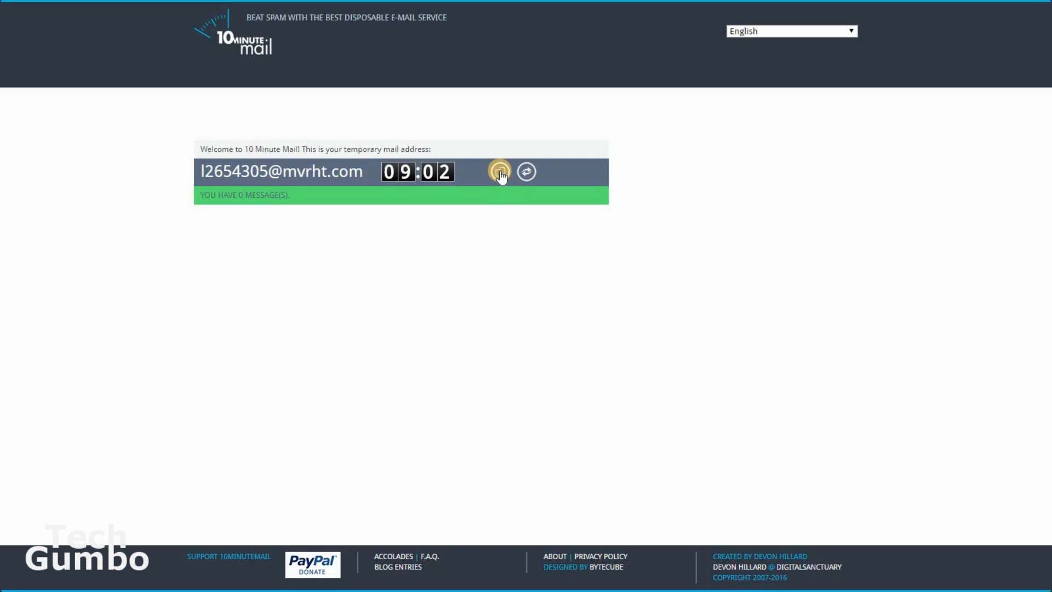
mouse_move(500, 172)
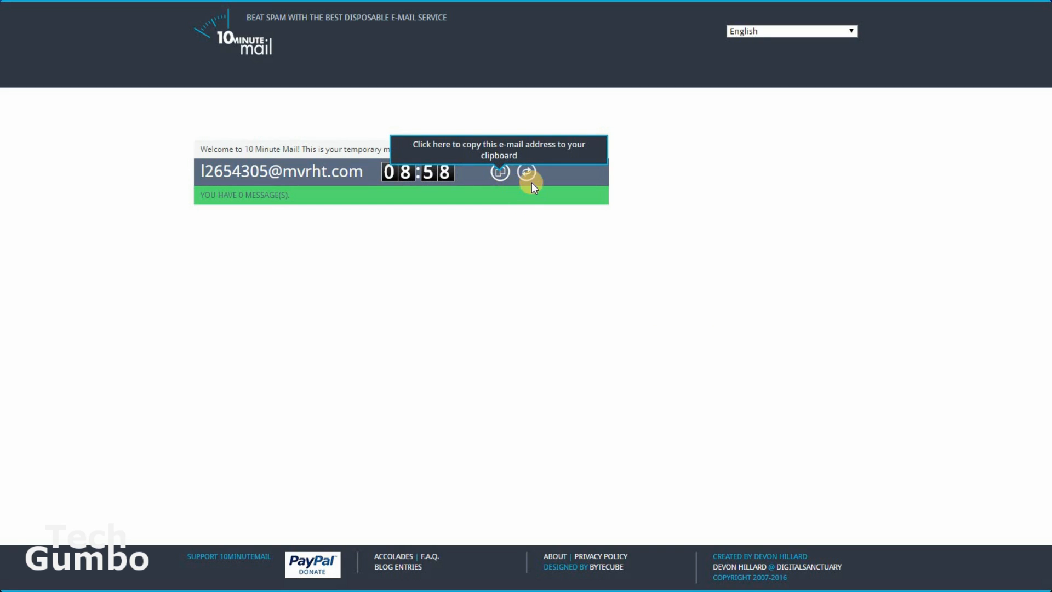
Set Gender to Male with the American name set and generate a new identity.
left_click(527, 172)
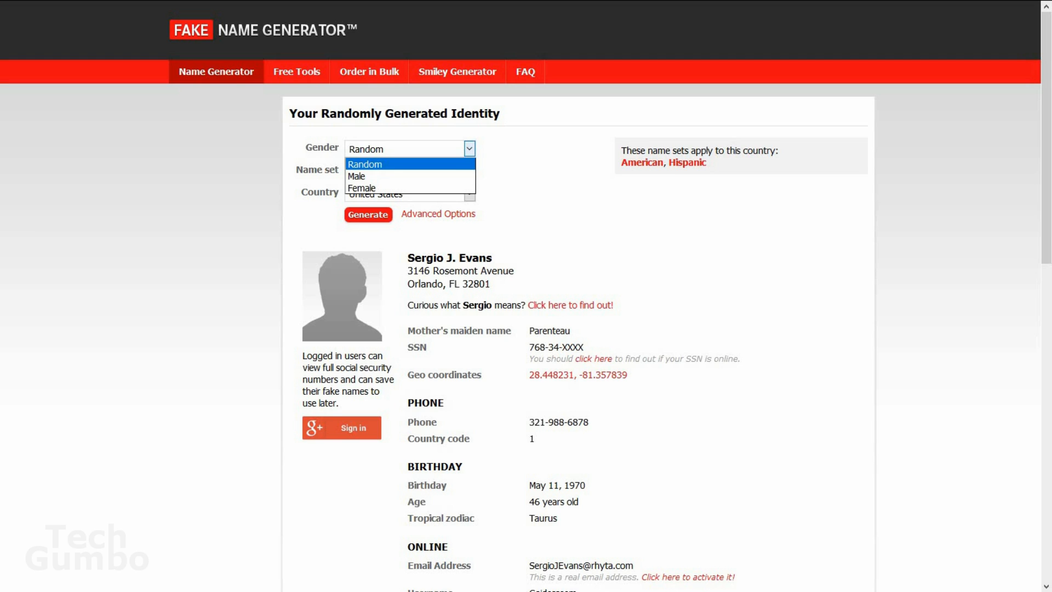
left_click(357, 175)
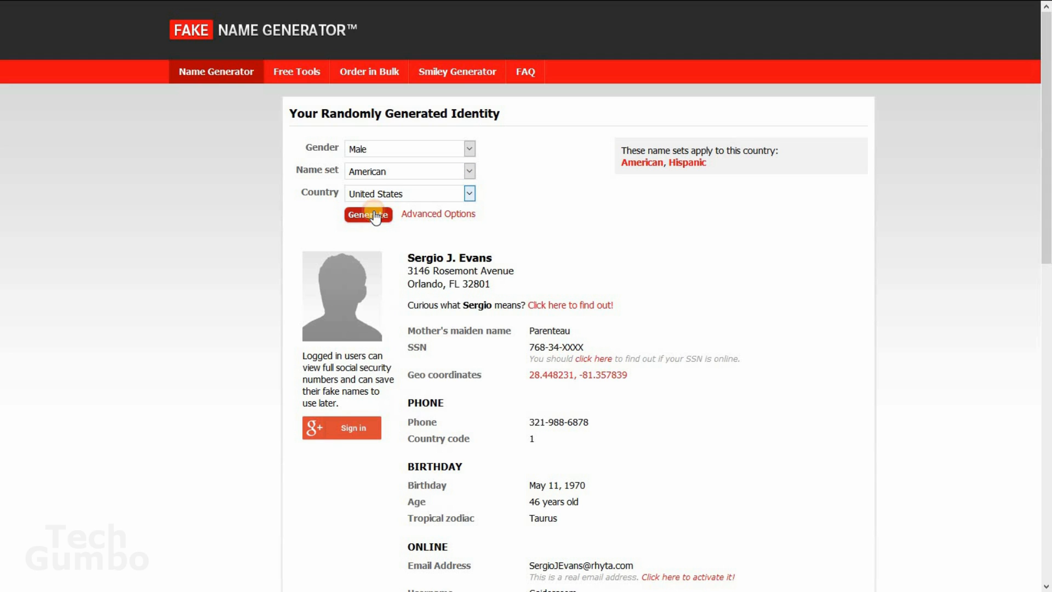
left_click(369, 215)
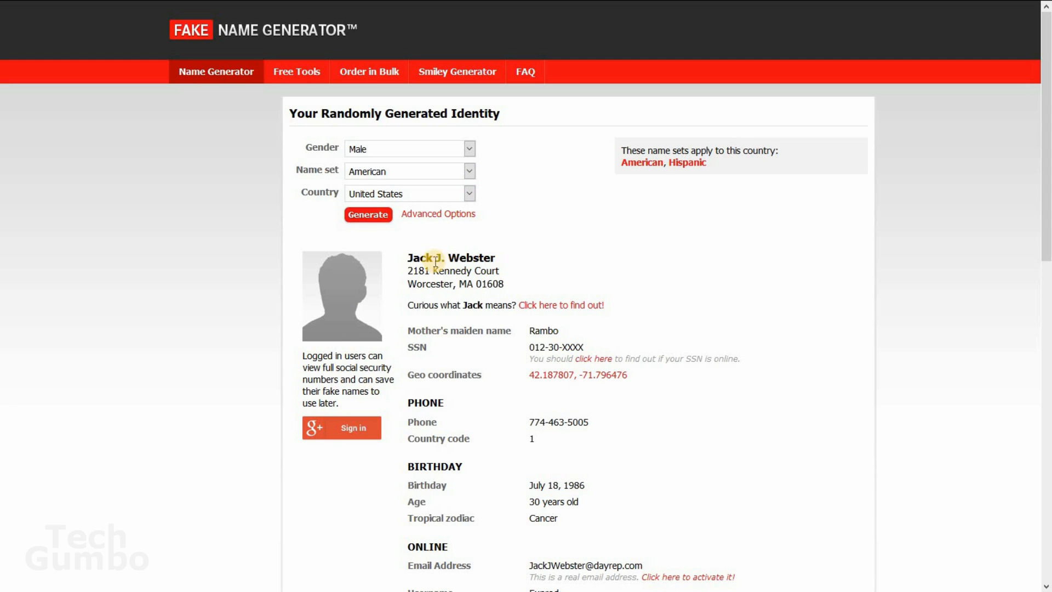
mouse_move(458, 297)
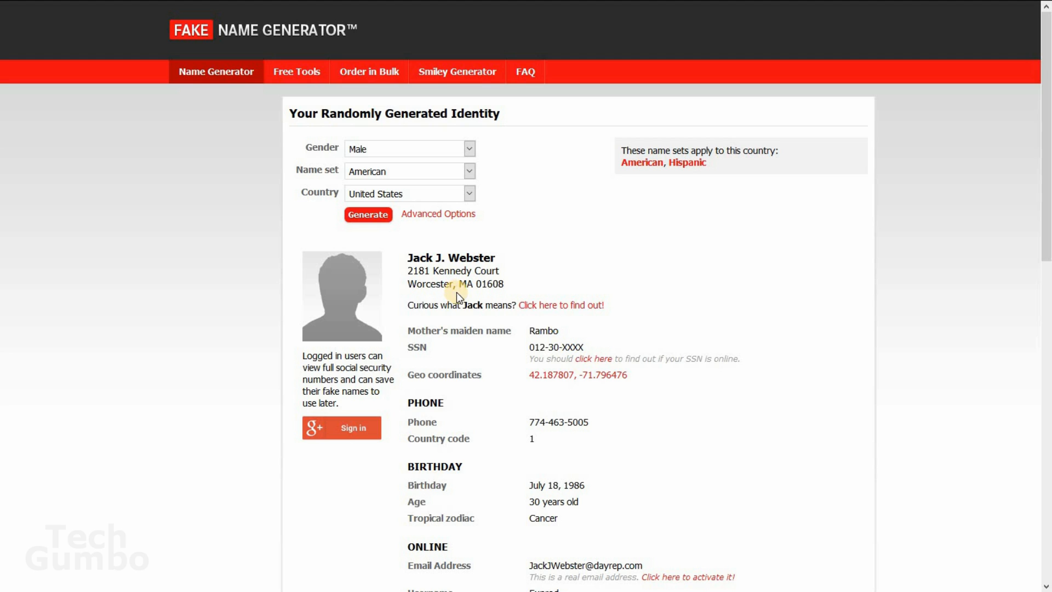
Scroll through the identity's online, finance, employment and tracking details to the footer.
scroll("down", 3)
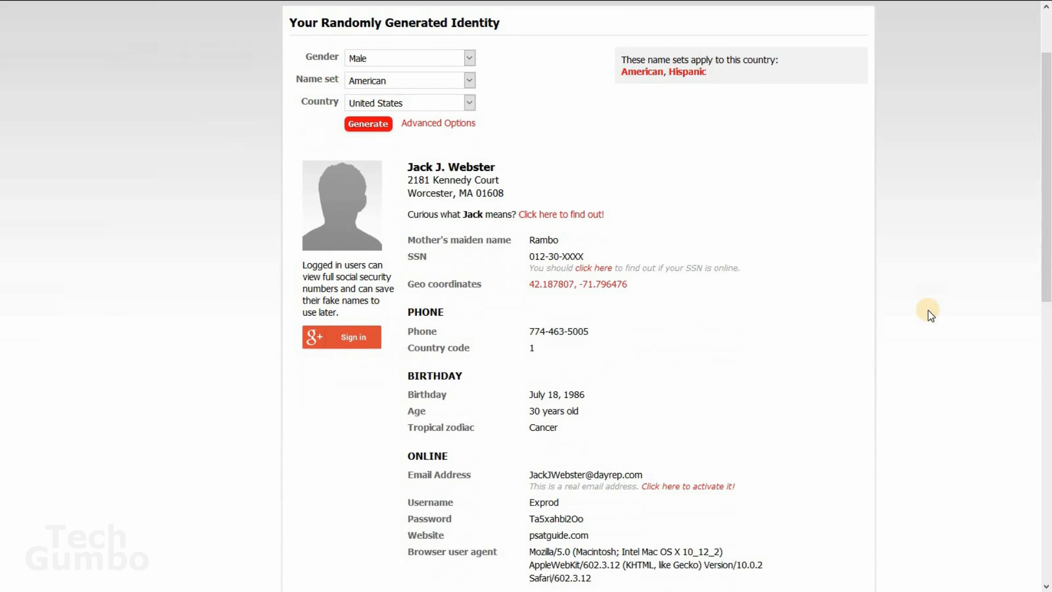
scroll("down", 3)
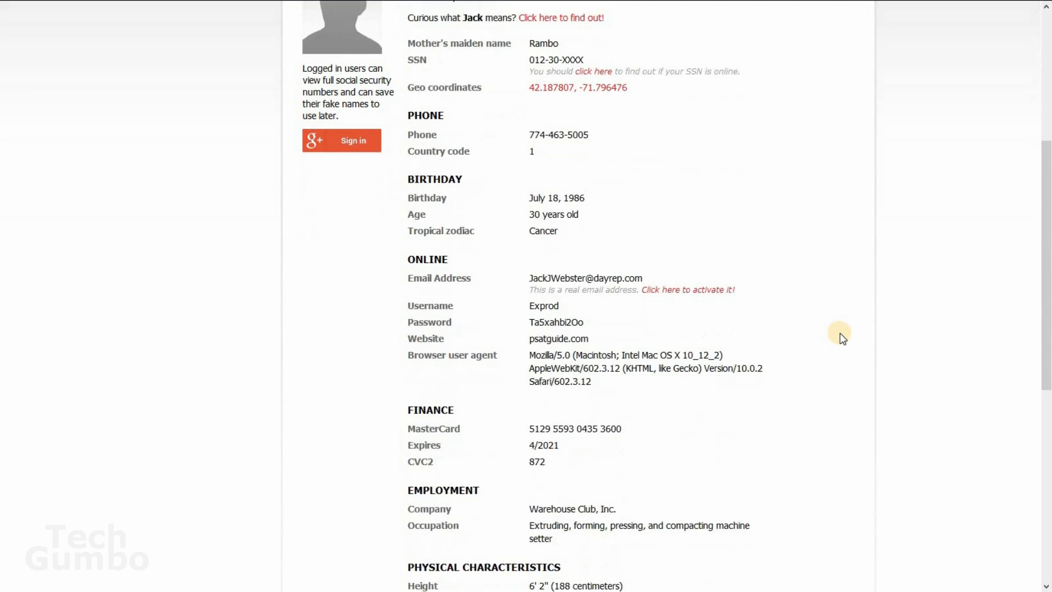
scroll("down", 3)
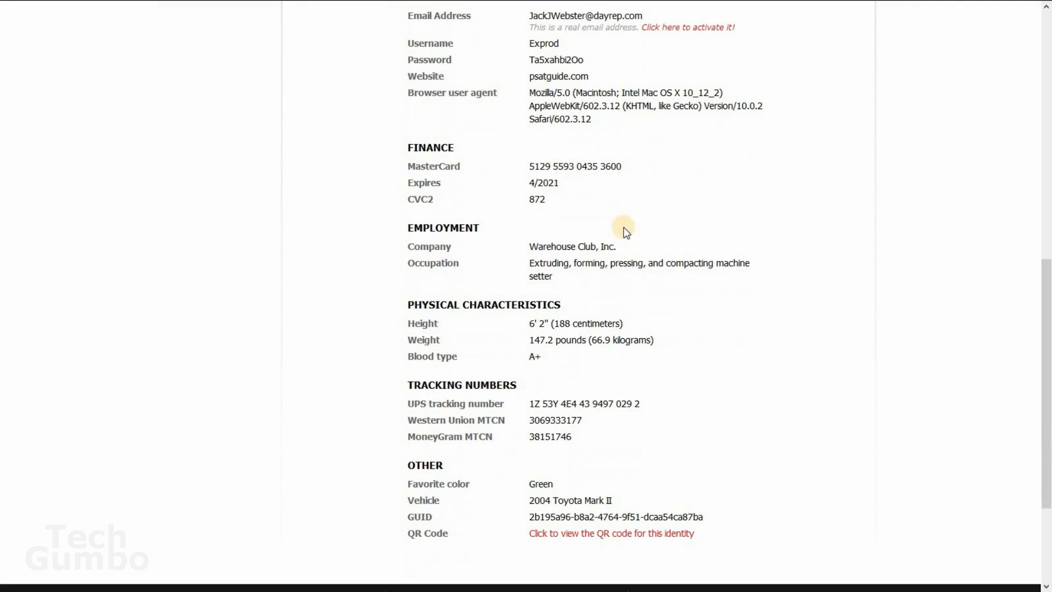
mouse_move(570, 261)
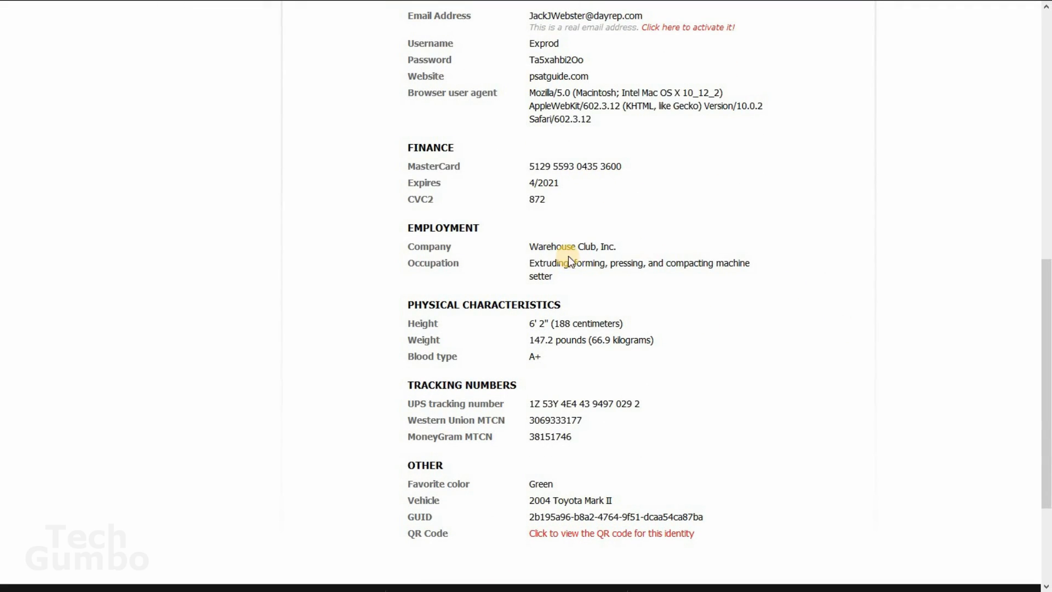
mouse_move(772, 294)
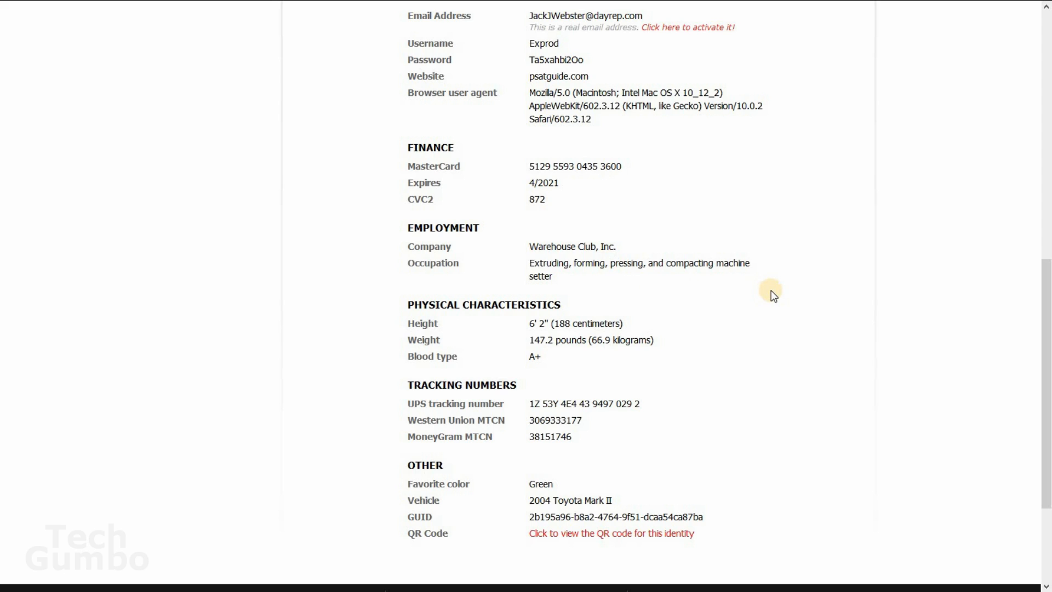
scroll("down", 3)
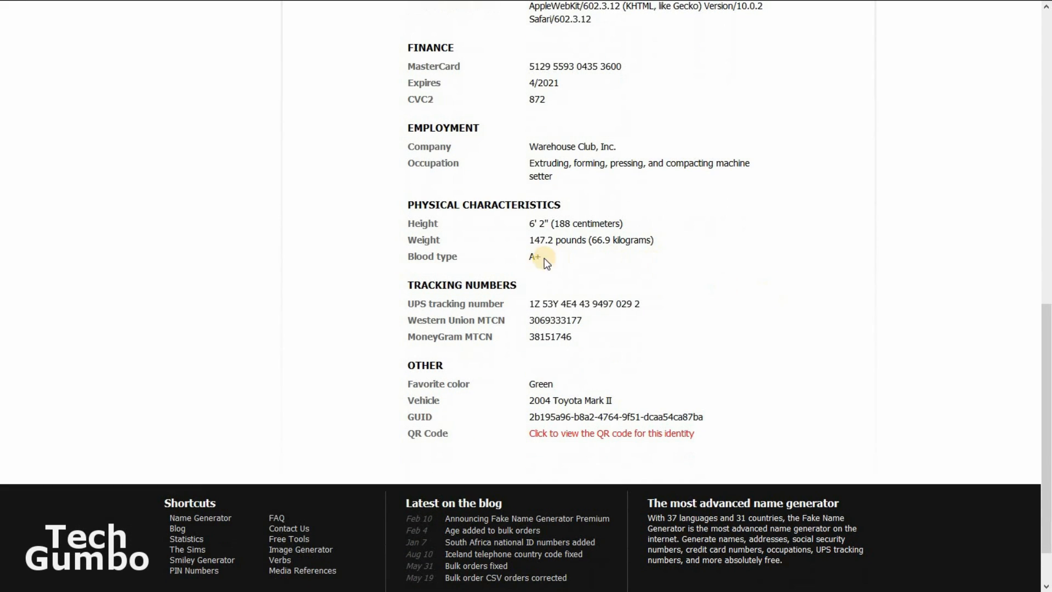
mouse_move(757, 293)
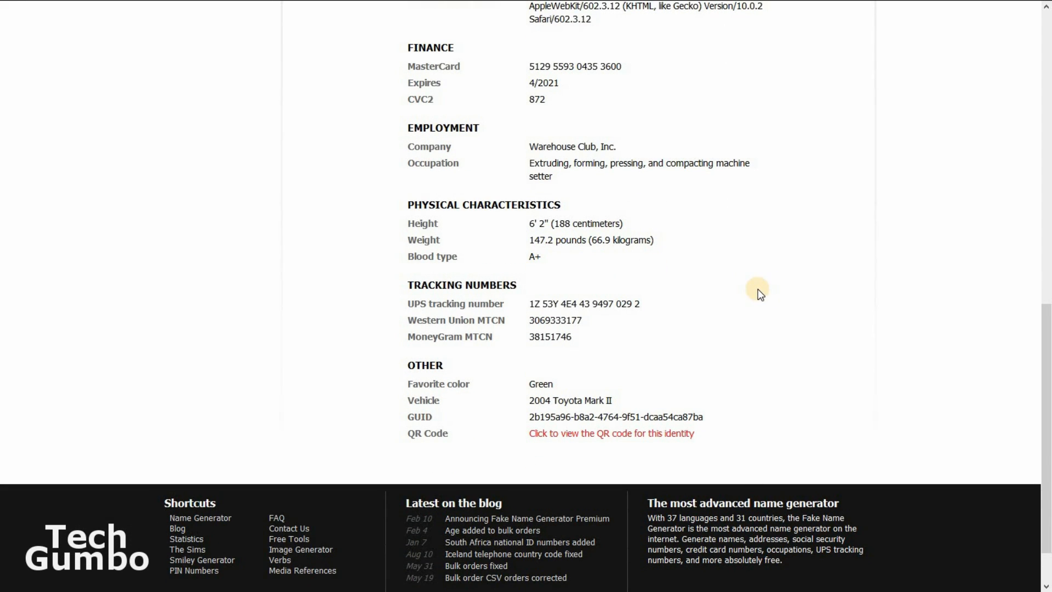
scroll("down", 3)
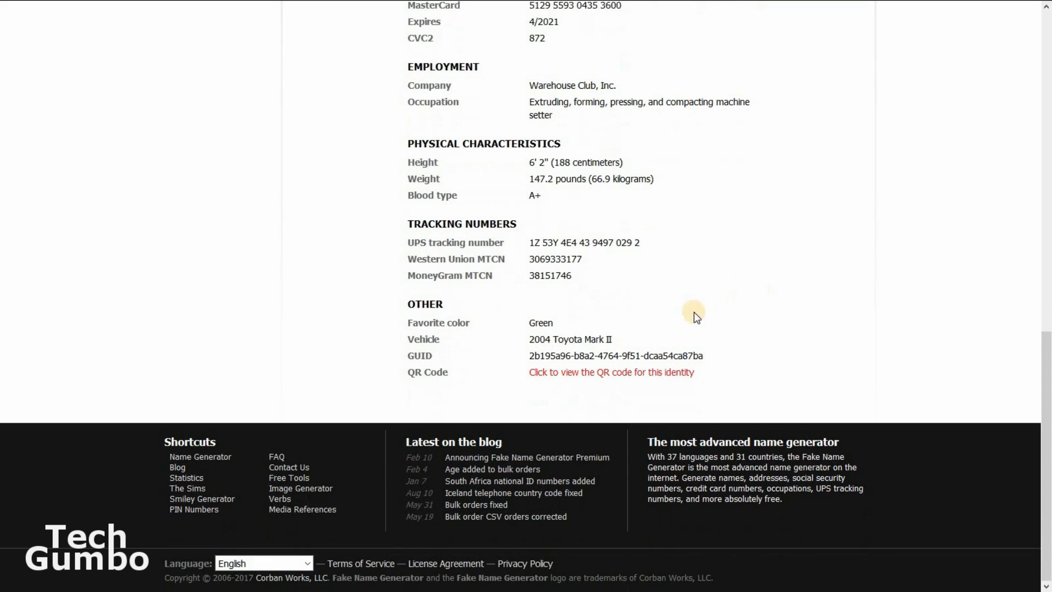
mouse_move(596, 352)
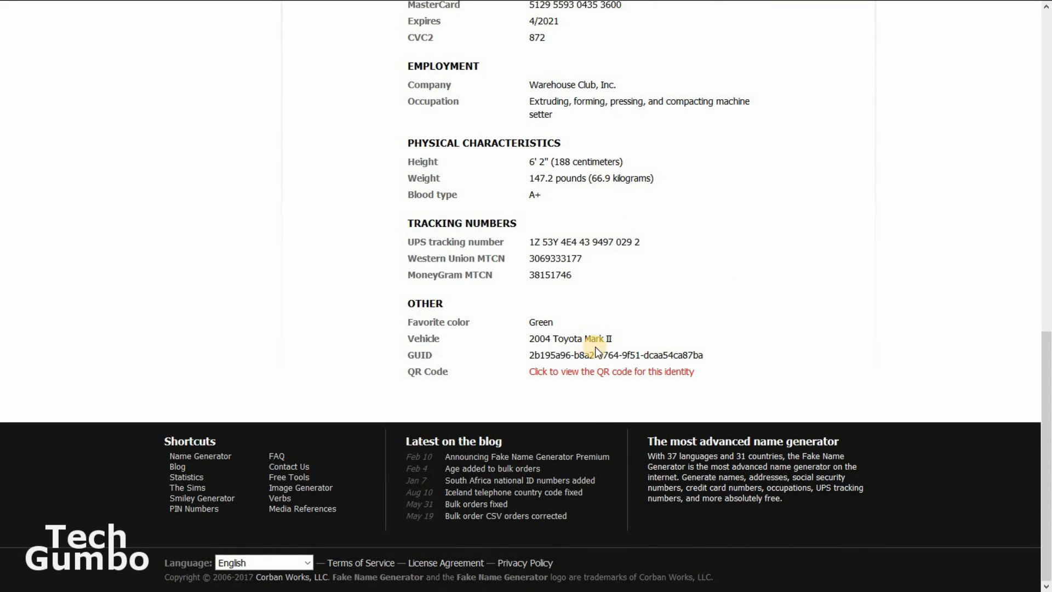
mouse_move(850, 326)
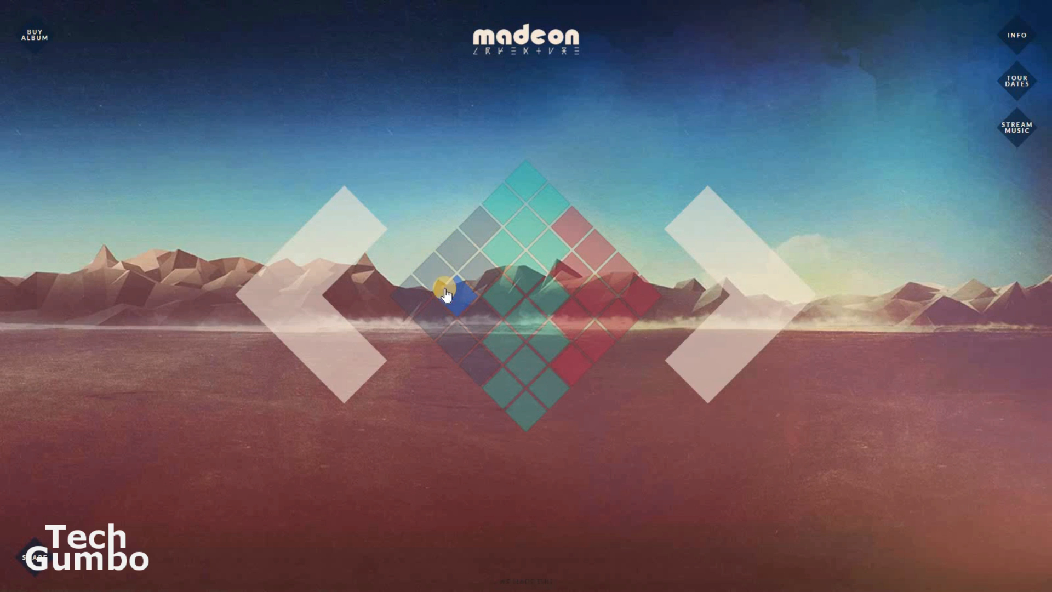
mouse_move(544, 335)
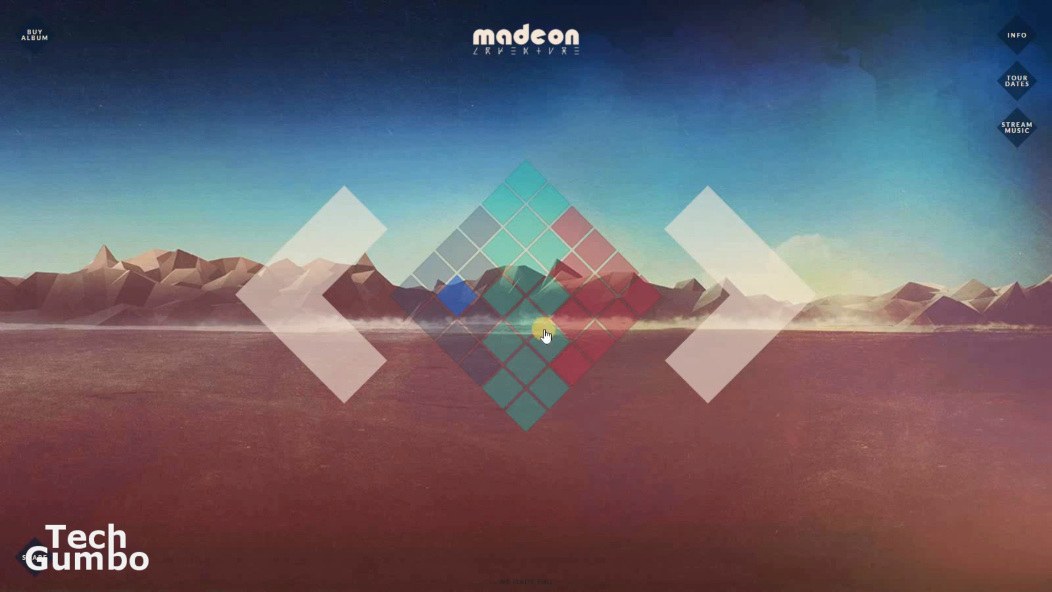
mouse_move(523, 199)
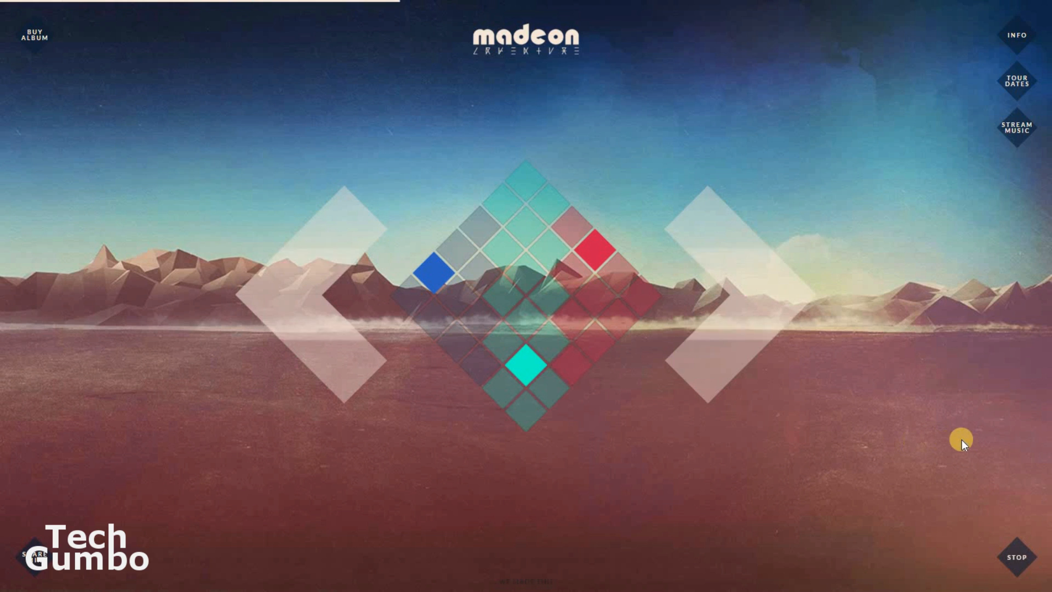
Switch on a sound tile in the diamond grid to add its loop.
left_click(1016, 556)
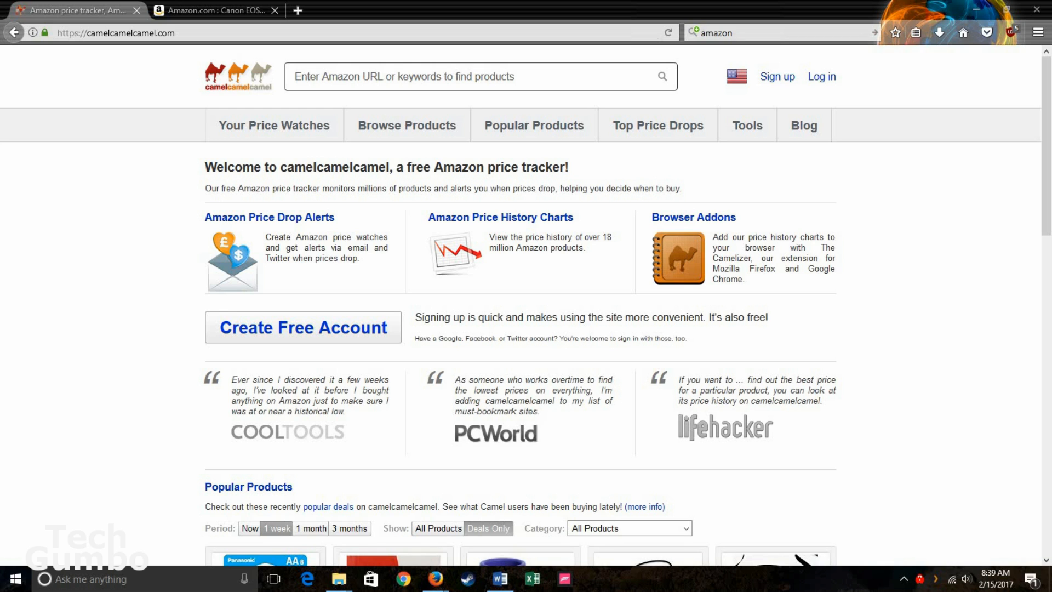
Switch from camelcamelcamel to the Amazon Canon EOS 6D listing.
left_click(215, 10)
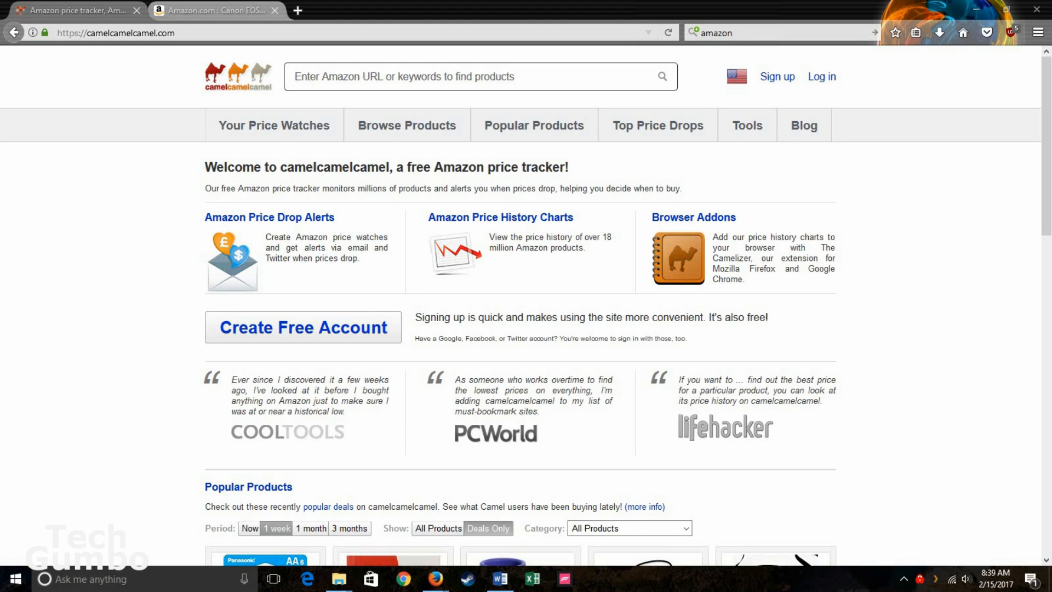
left_click(215, 10)
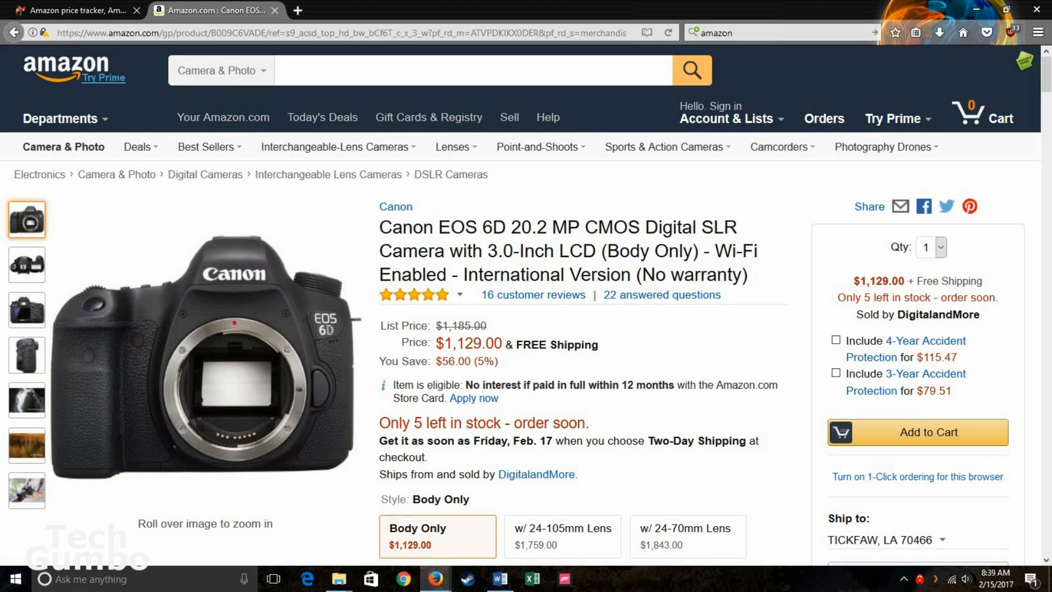
Select the Canon EOS 6D listing's URL and return to the camelcamelcamel tracker.
left_click(335, 32)
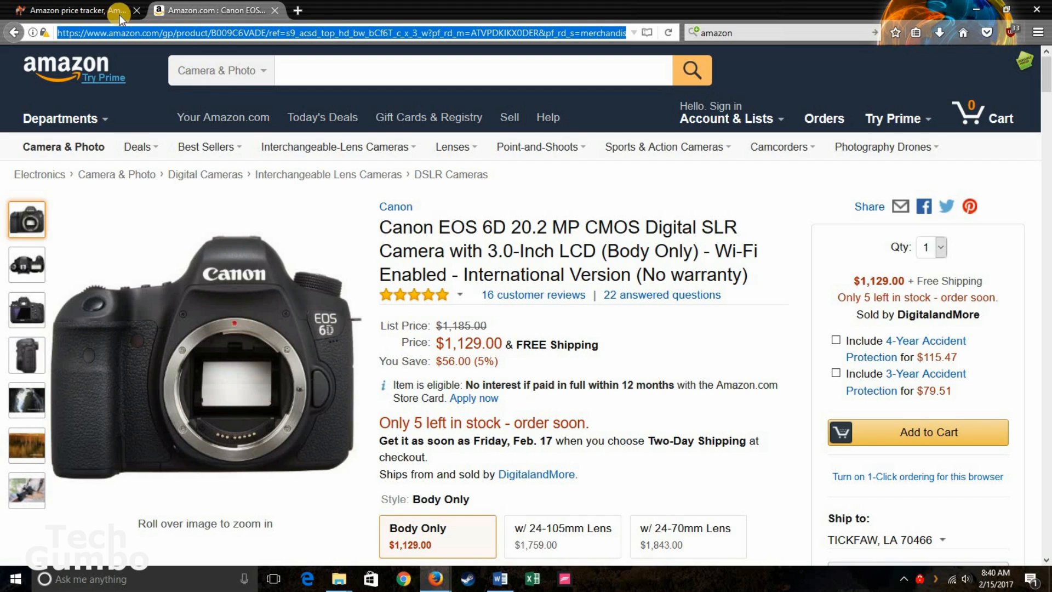
left_click(73, 10)
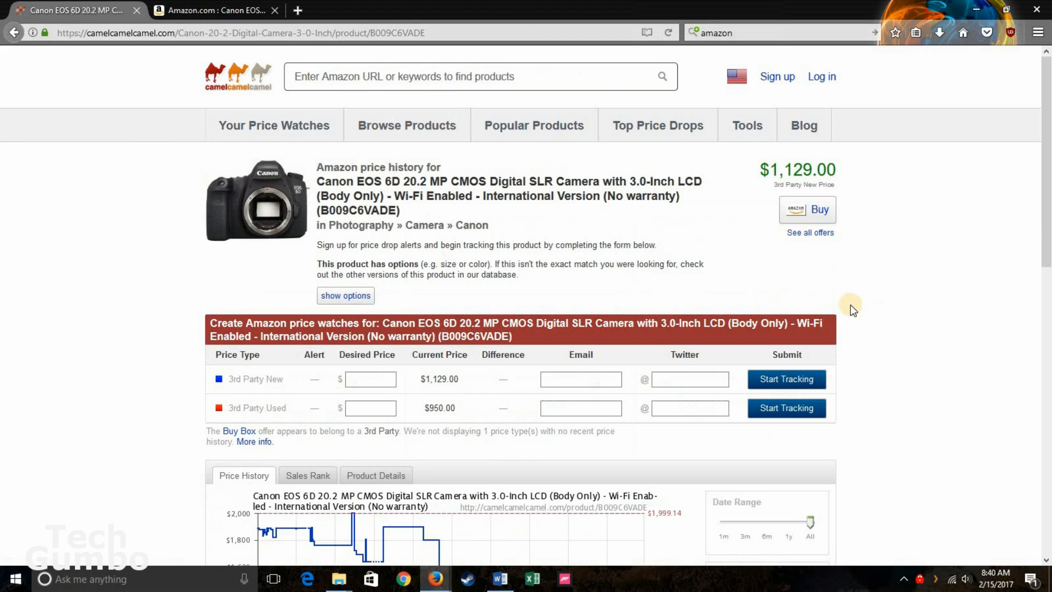
Scroll to the 3rd Party New price history: current $1,129.00, lowest $461.00, highest $1,999.14.
scroll("down", 3)
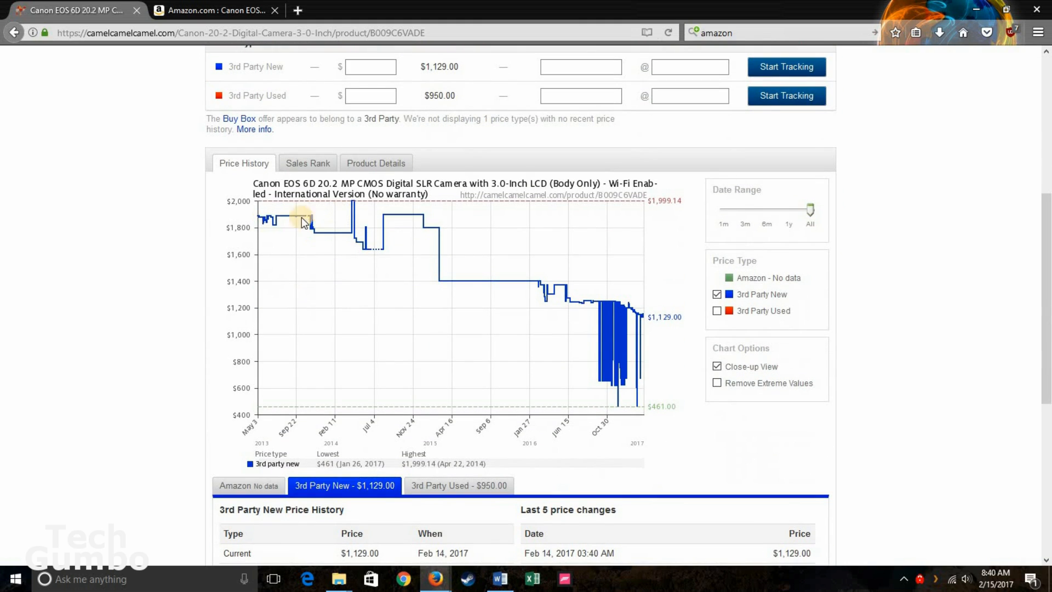
mouse_move(772, 413)
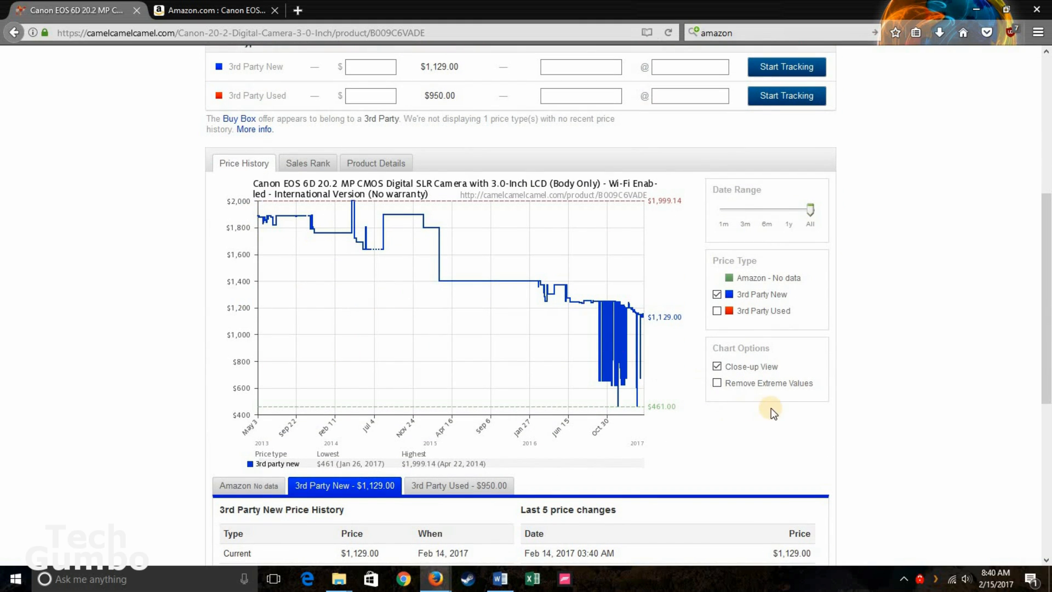
scroll("down", 3)
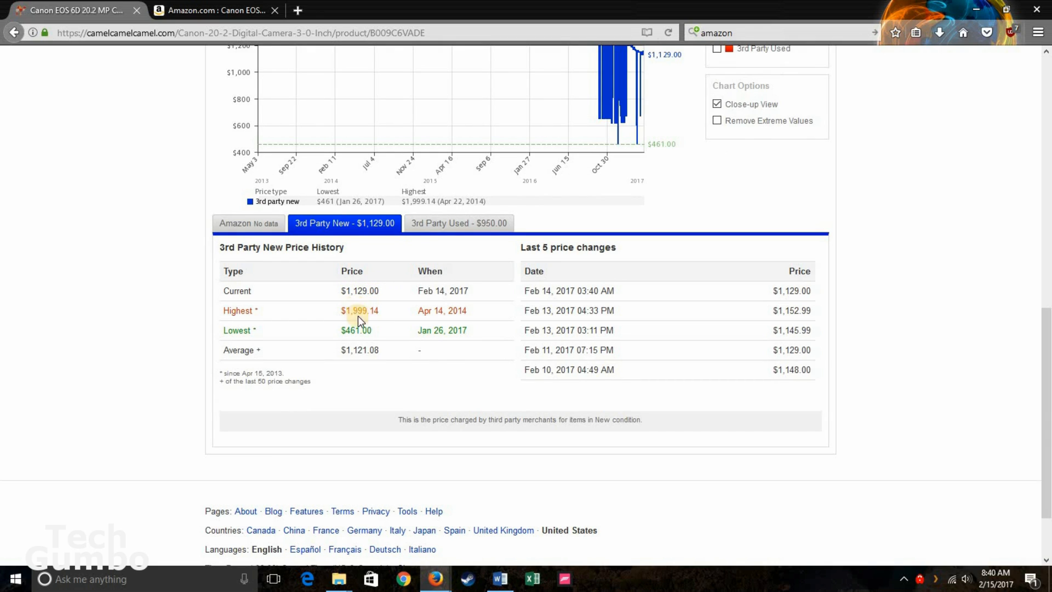
mouse_move(359, 329)
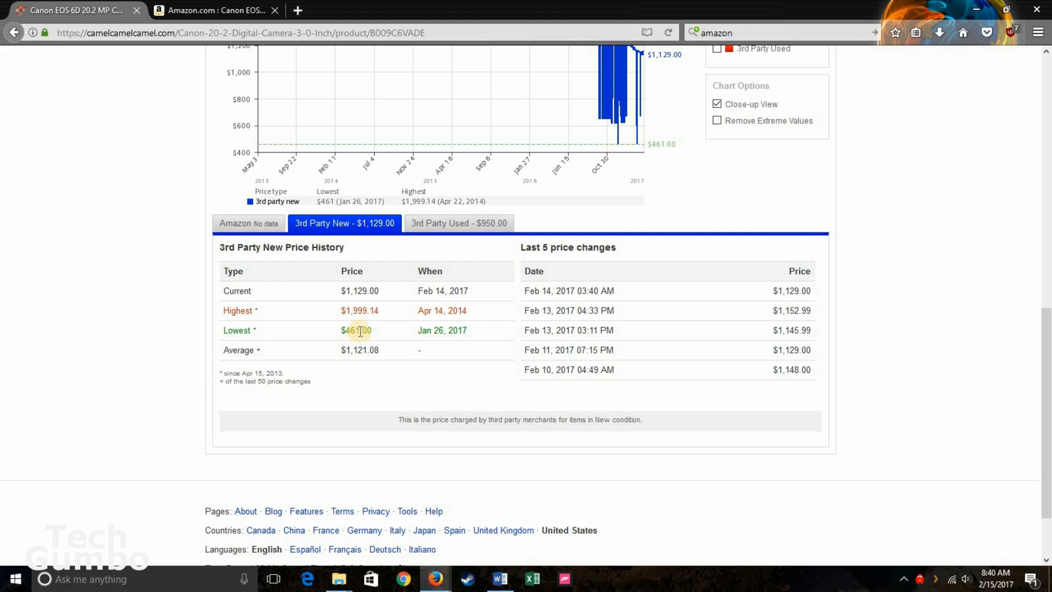
mouse_move(861, 355)
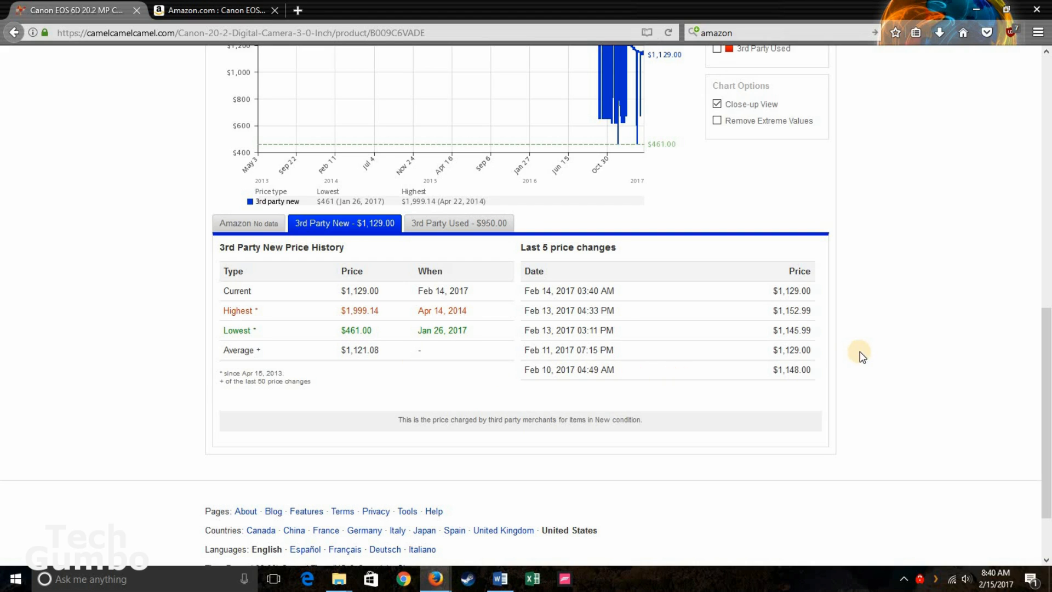
mouse_move(904, 354)
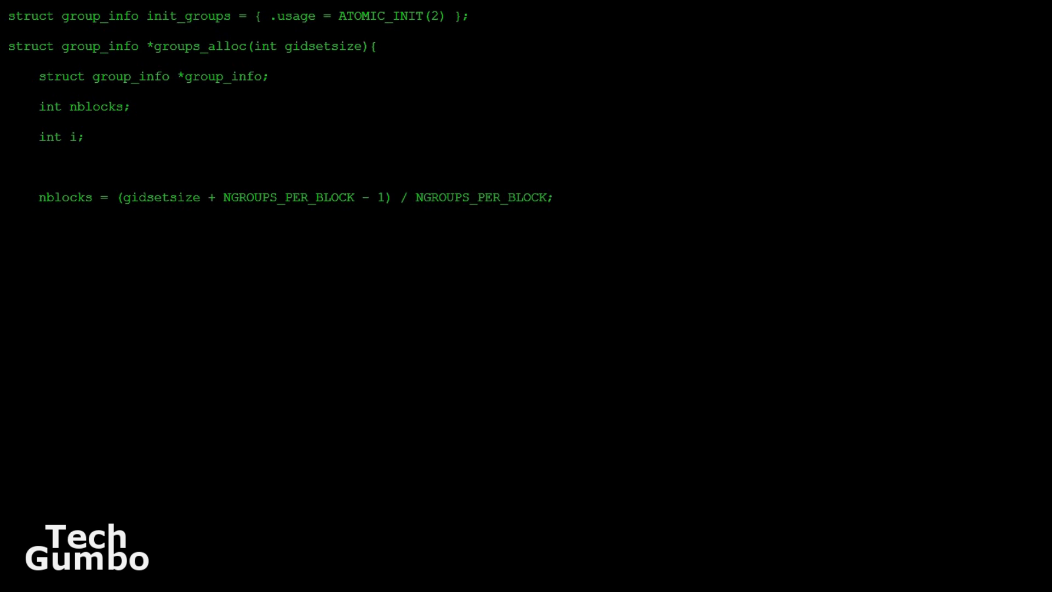
Mash keys so Hacker Typer writes fake kernel code about indirect block pointers.
type("/* Make sure we always allocate at least one indirect block pointer */")
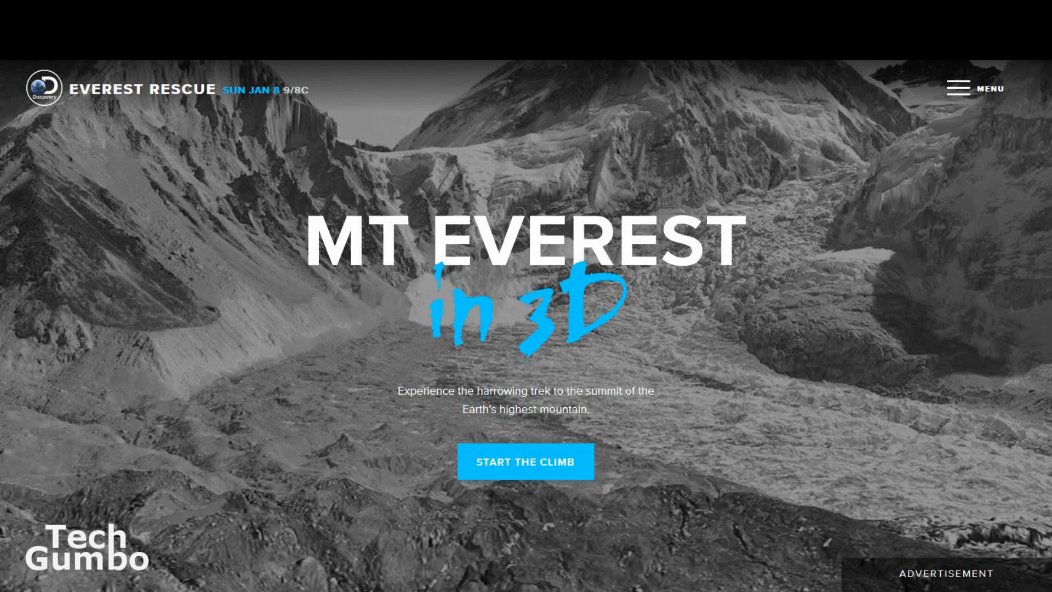
Start the climb on the Mt Everest in 3D landing page.
left_click(525, 461)
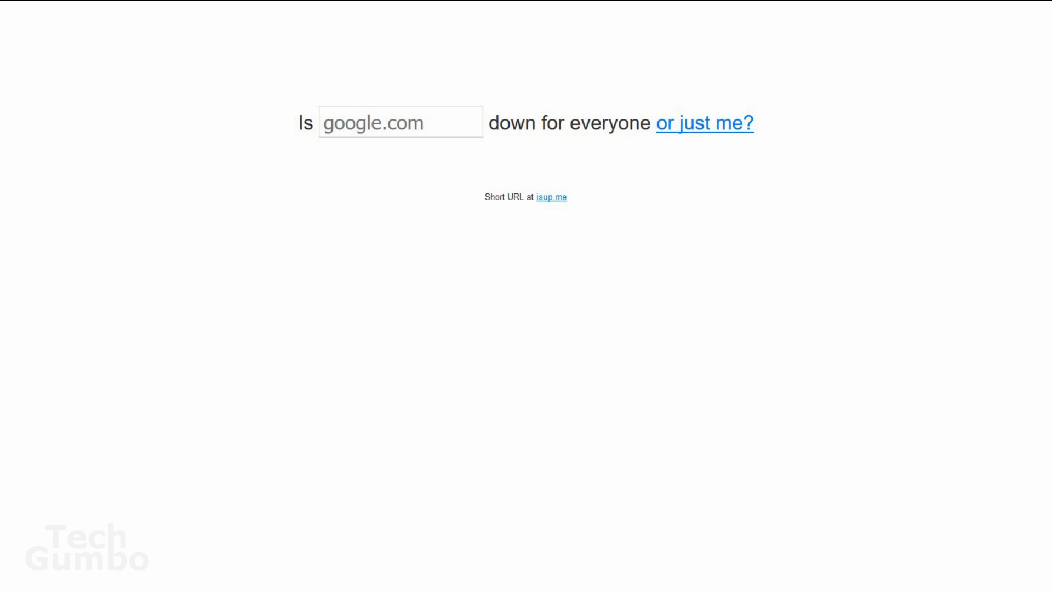
Enter amazon.com in the site field to check whether it is down.
left_click(400, 121)
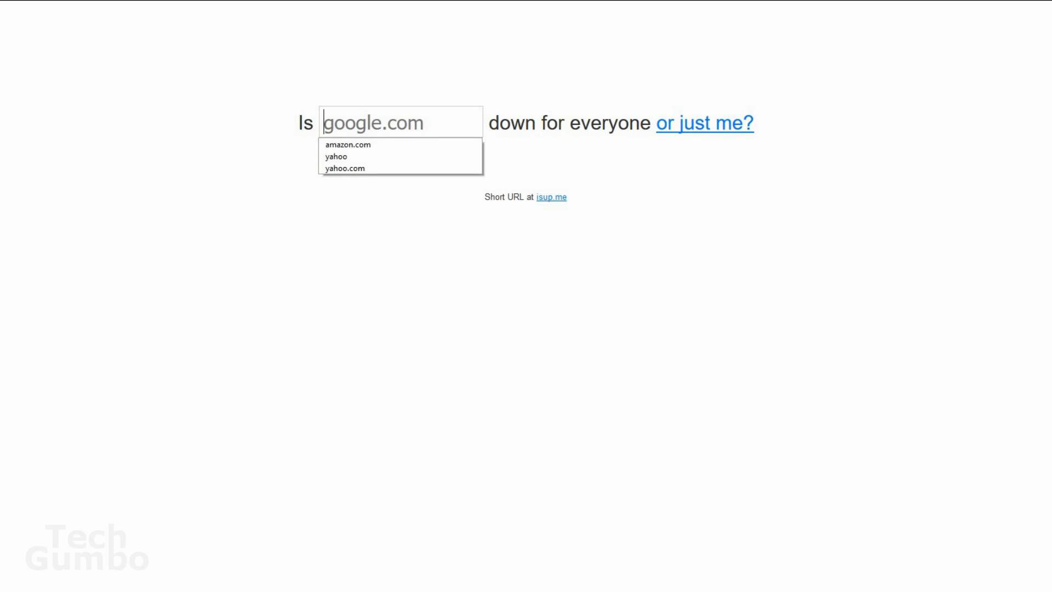
type("amazo")
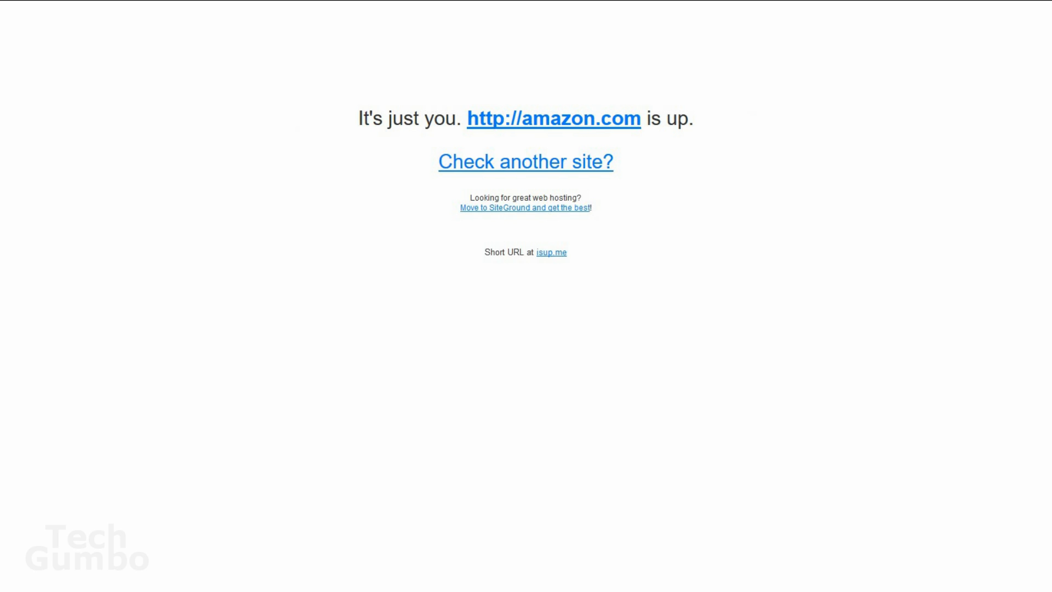
mouse_move(380, 166)
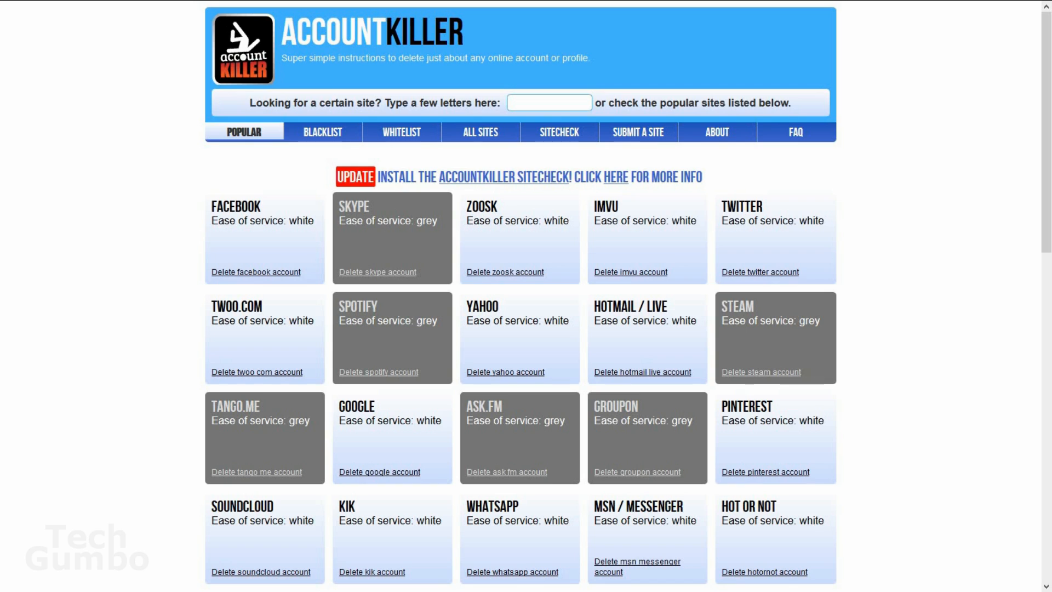
mouse_move(487, 198)
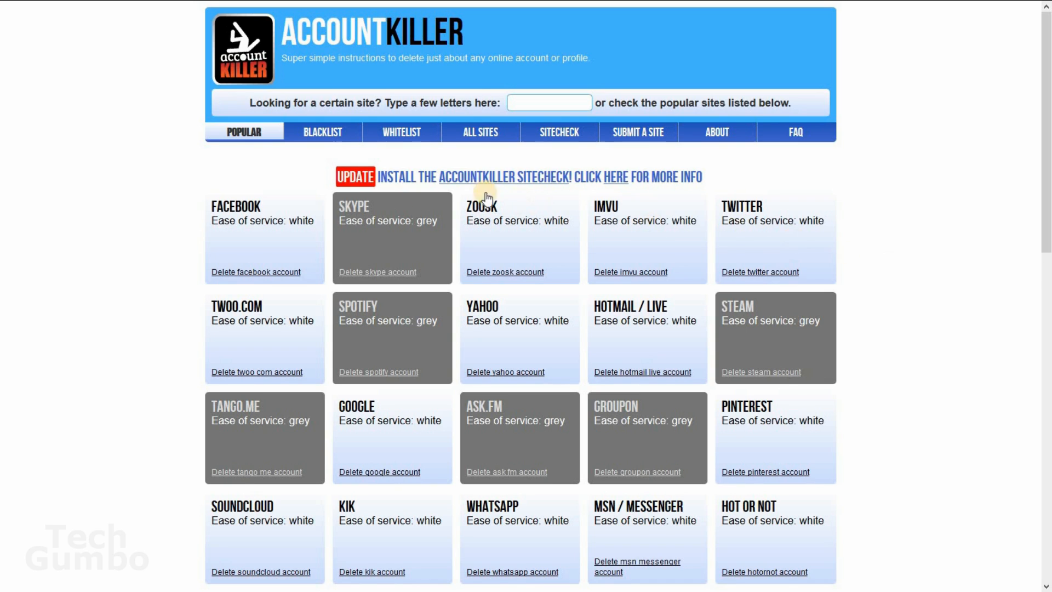
mouse_move(255, 276)
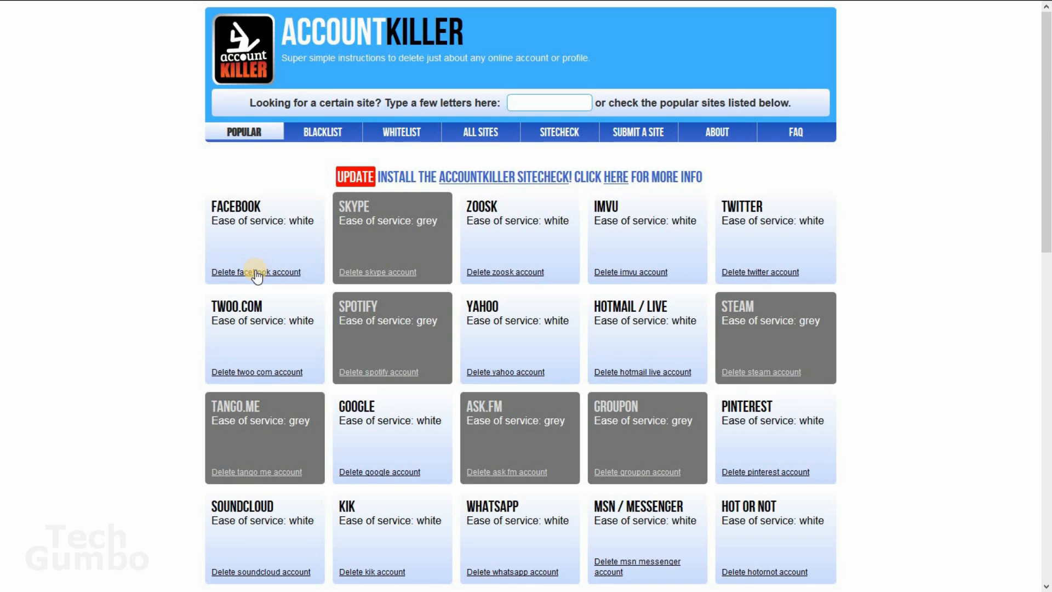
mouse_move(256, 272)
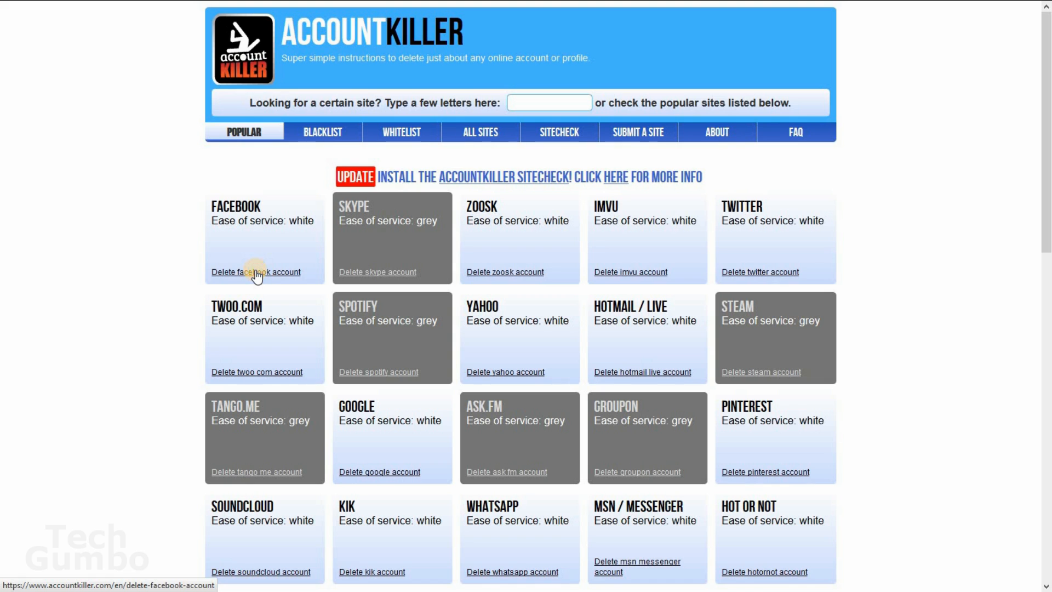
Open the 'Delete facebook account' instructions from the Popular list.
left_click(256, 271)
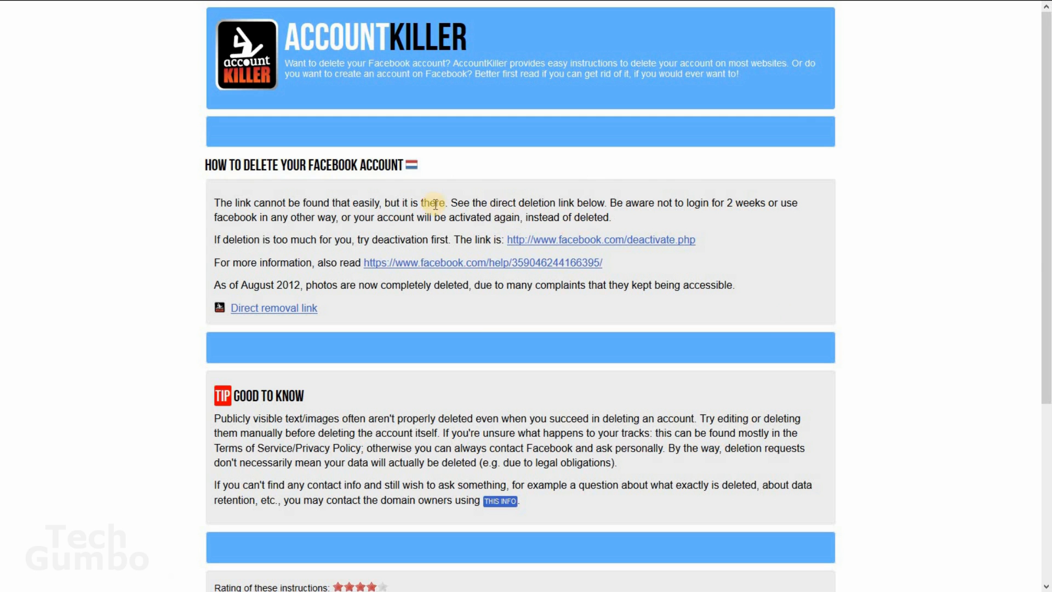
mouse_move(825, 361)
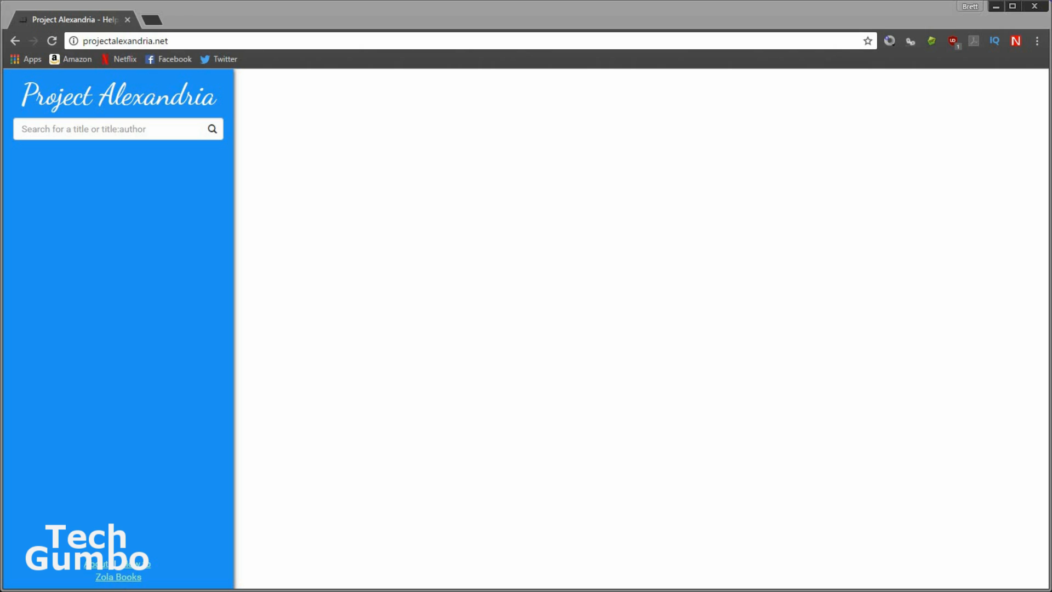
Search 'jack rea' and select High Heat: A Jack Reacher Novella by Lee Child.
left_click(117, 129)
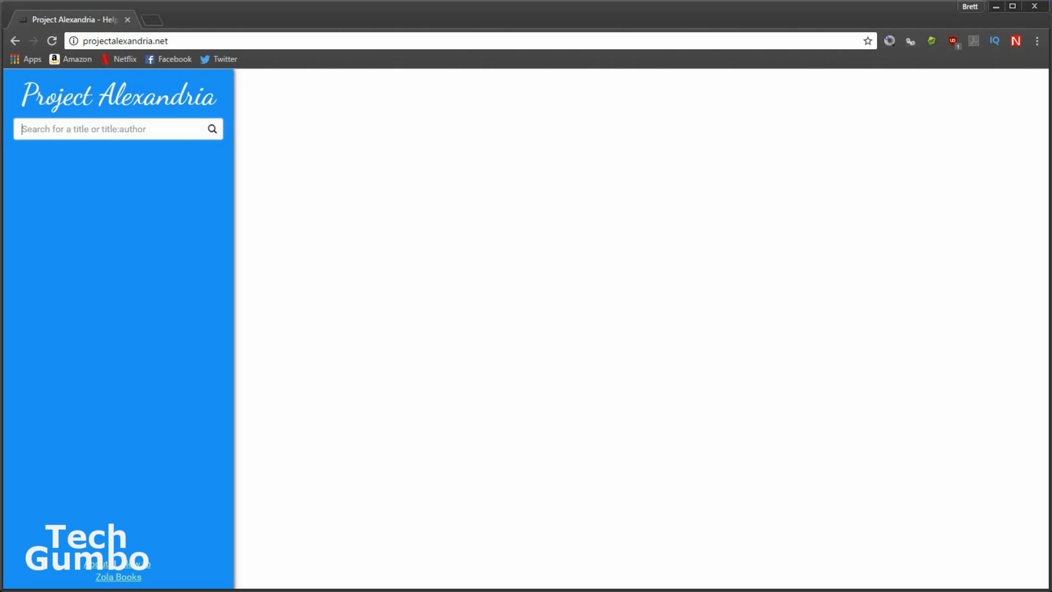
type("jack rea")
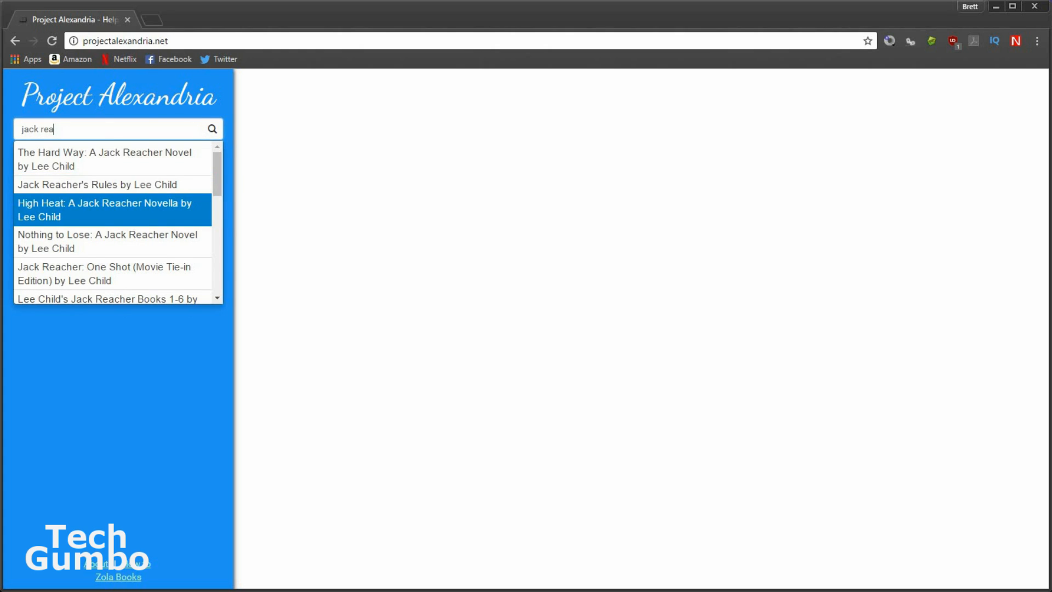
left_click(105, 209)
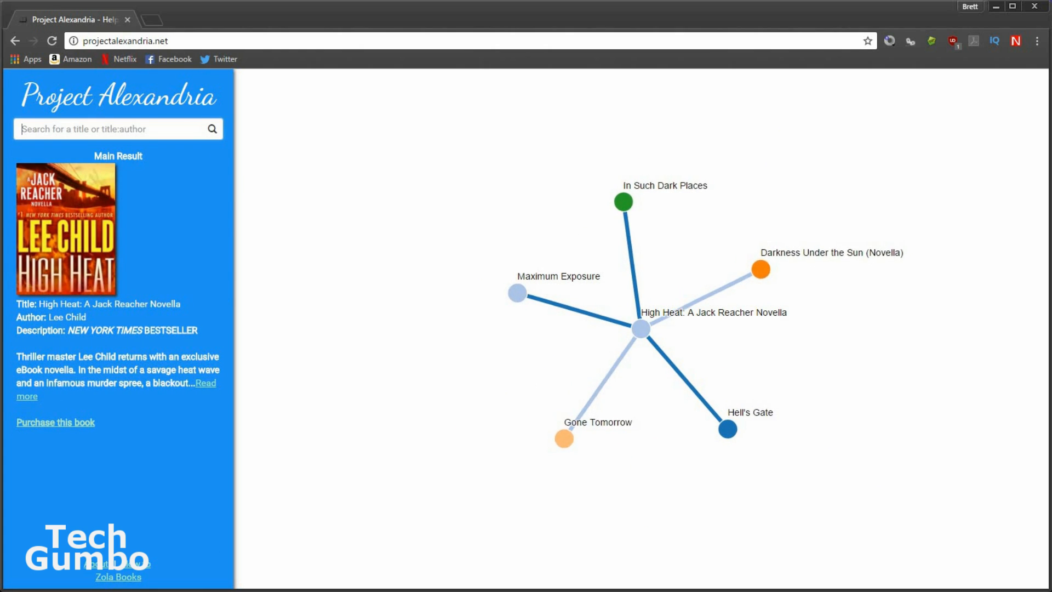
mouse_move(518, 293)
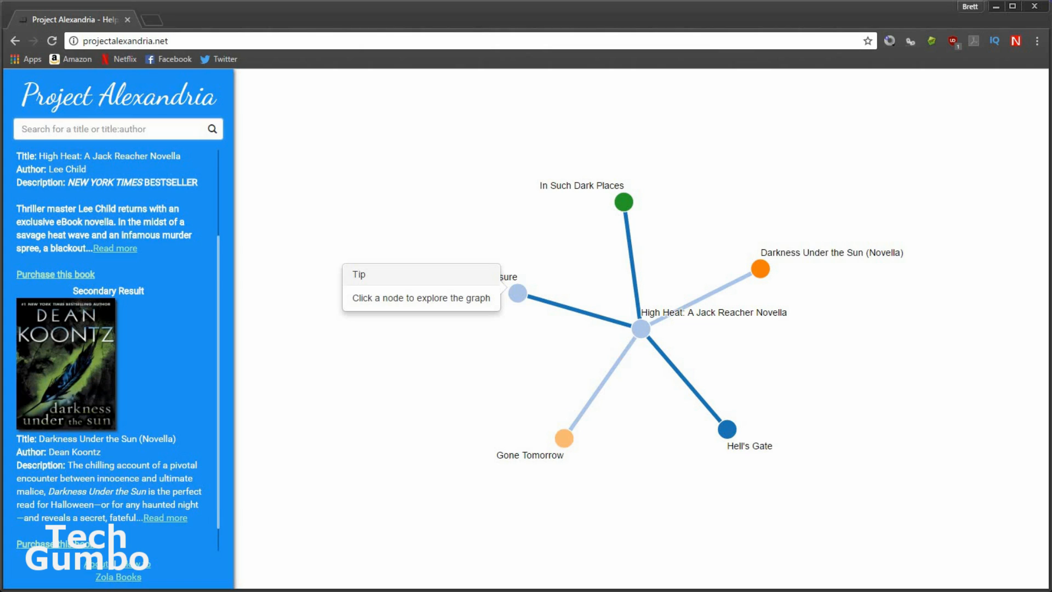
mouse_move(926, 327)
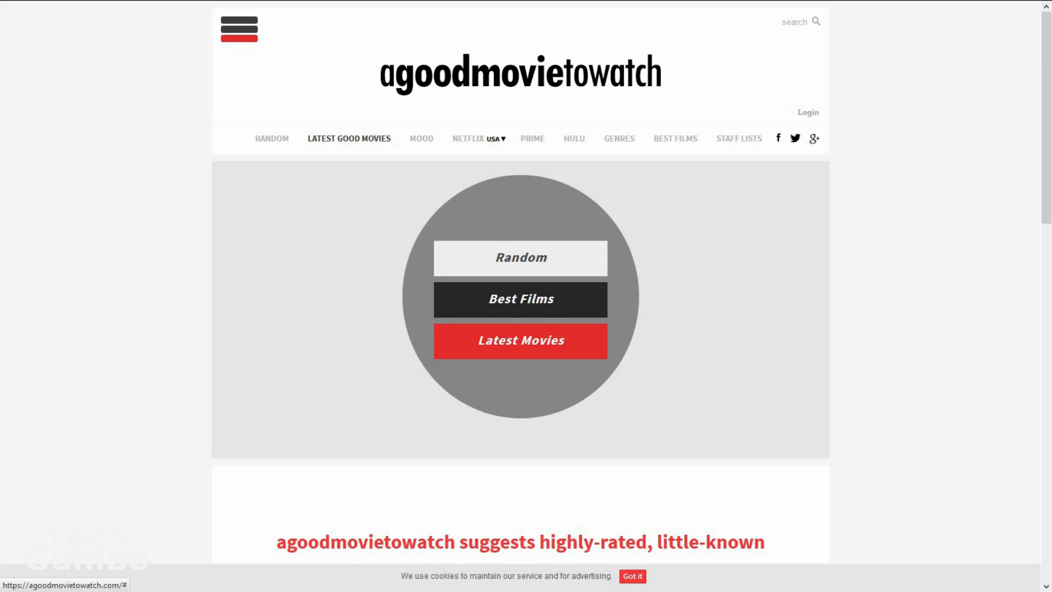
Get a random movie available on Netflix (The Way, 2011) and review the result.
left_click(520, 258)
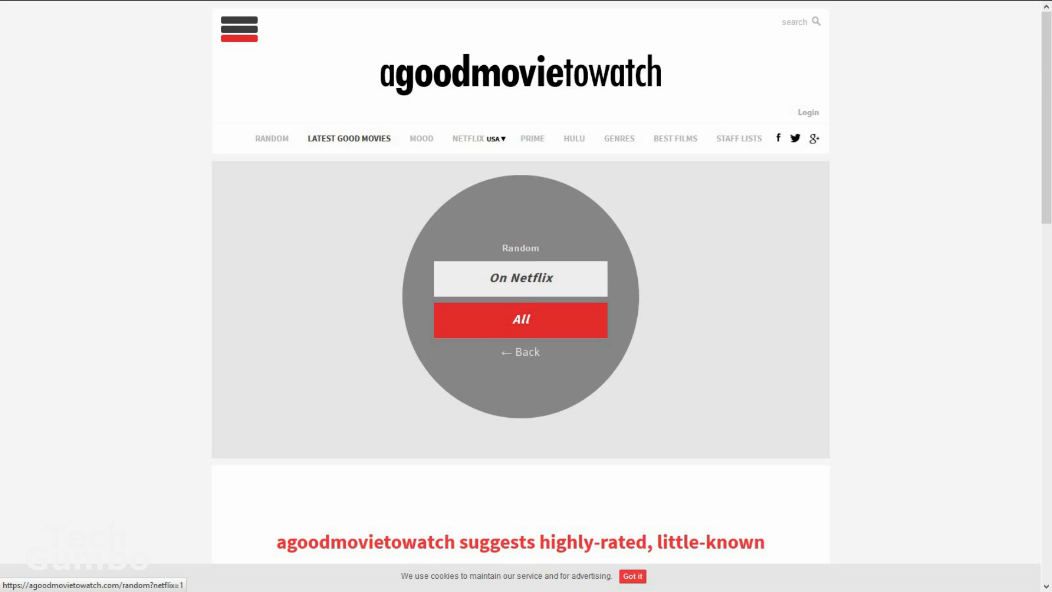
left_click(519, 277)
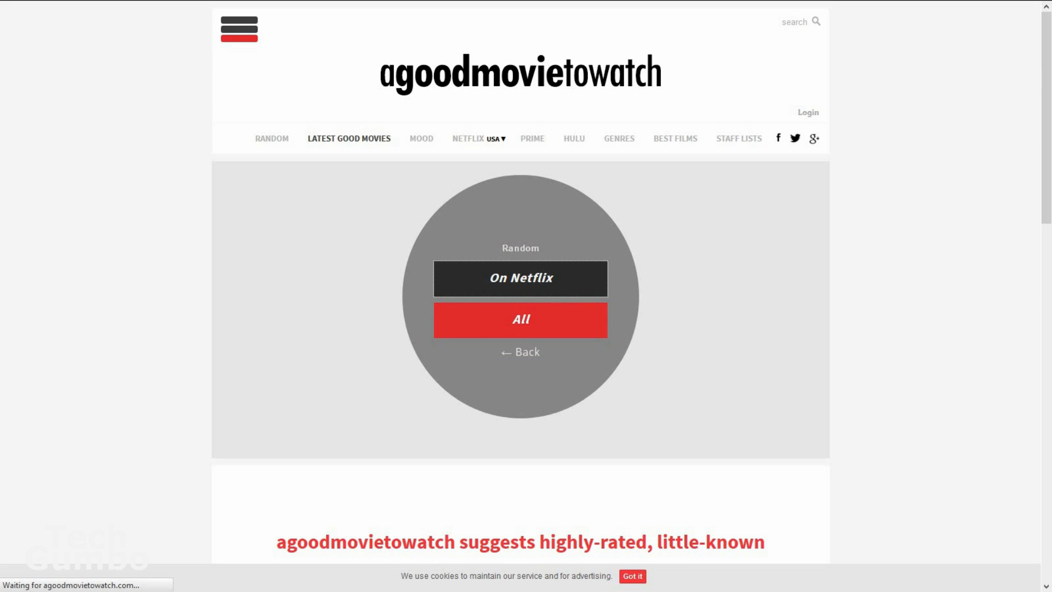
left_click(519, 279)
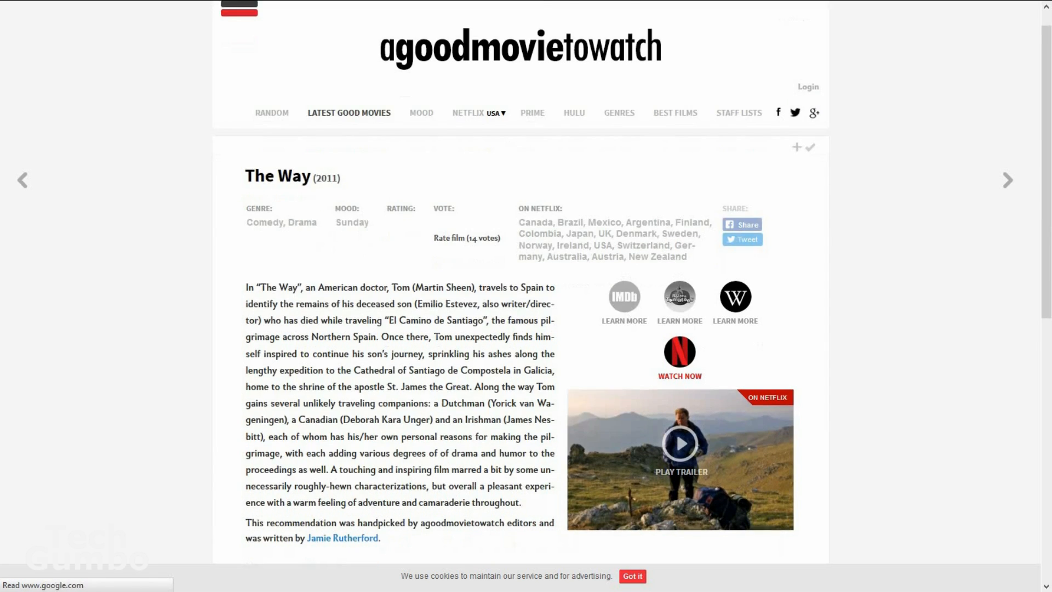
scroll("down", 3)
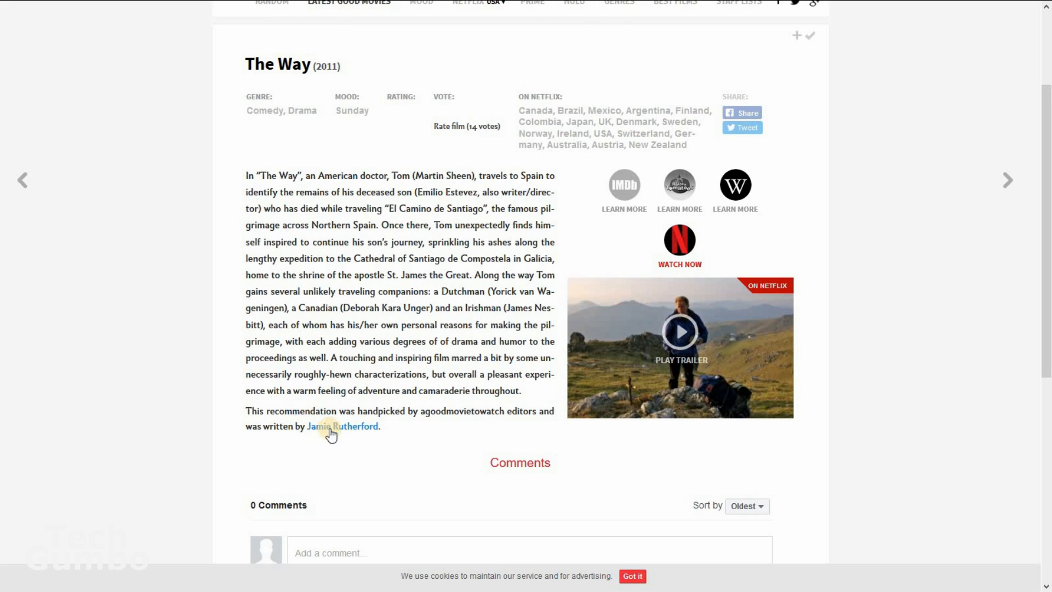
scroll("up", 3)
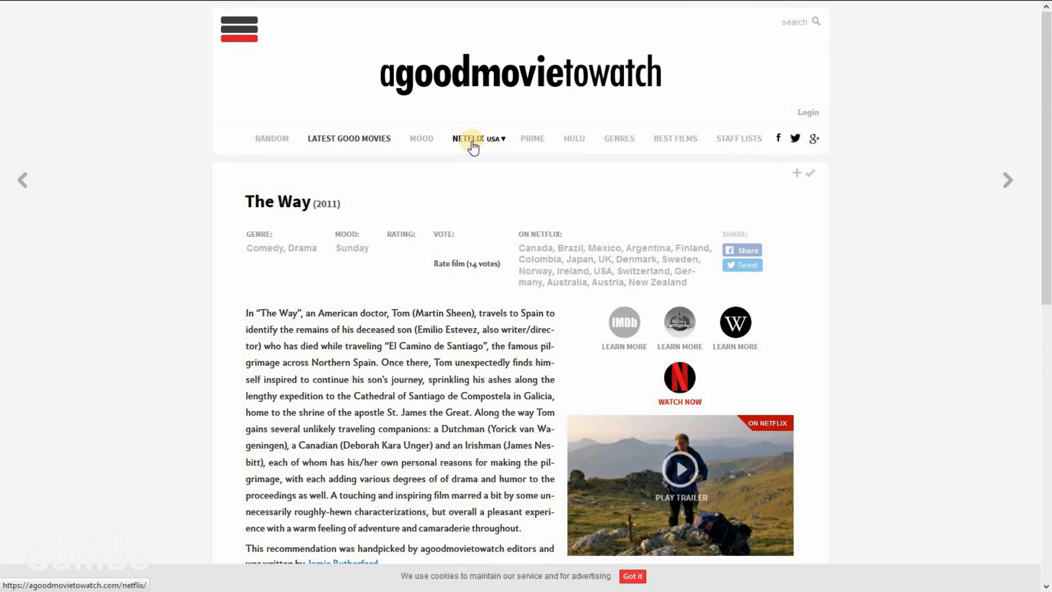
Bring up the latest good movies on Netflix via the NETFLIX navigation link.
left_click(468, 138)
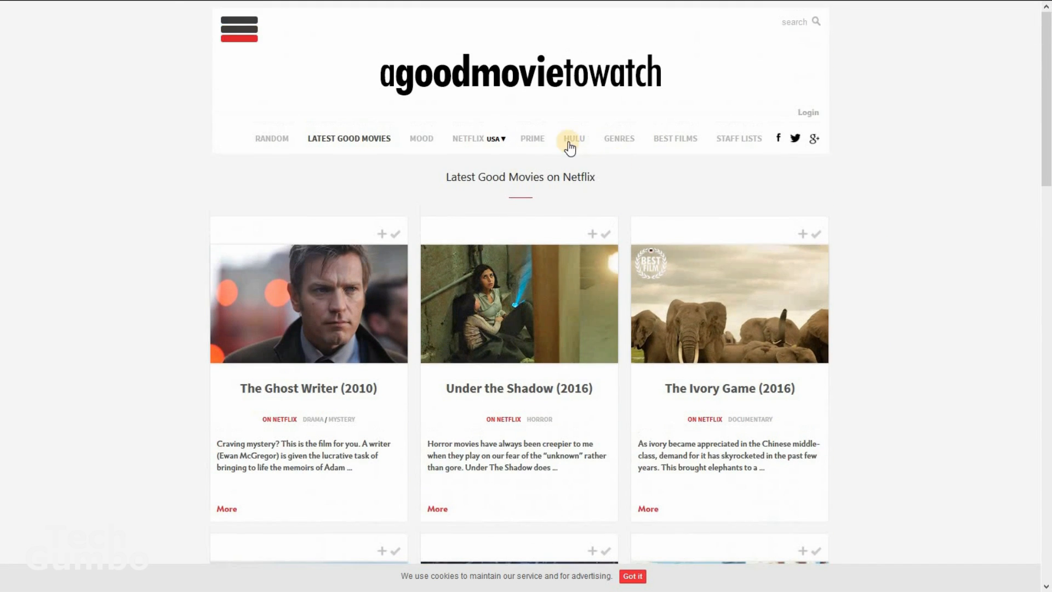
mouse_move(809, 198)
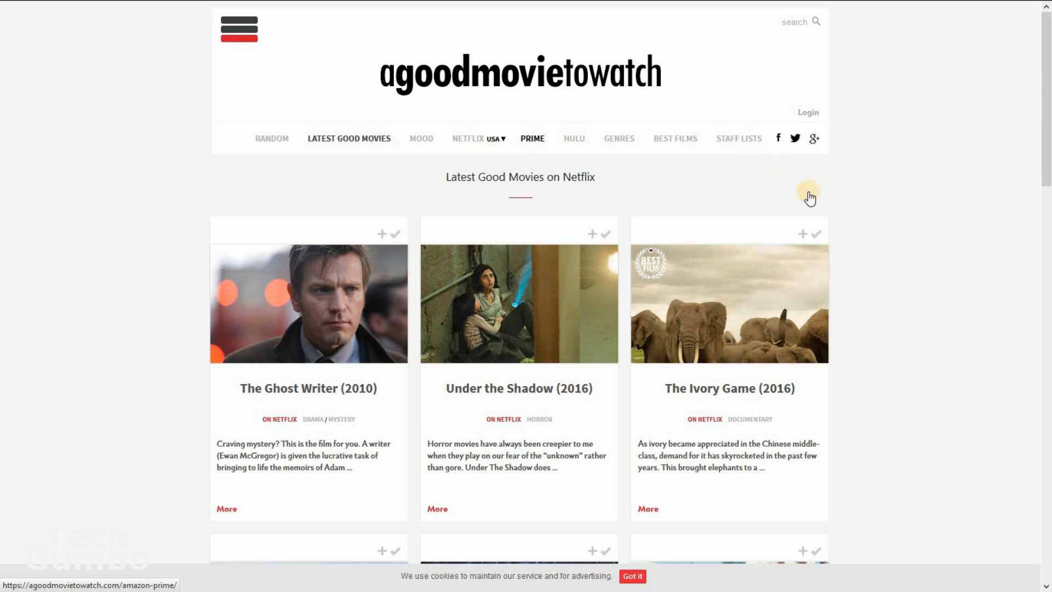
mouse_move(945, 327)
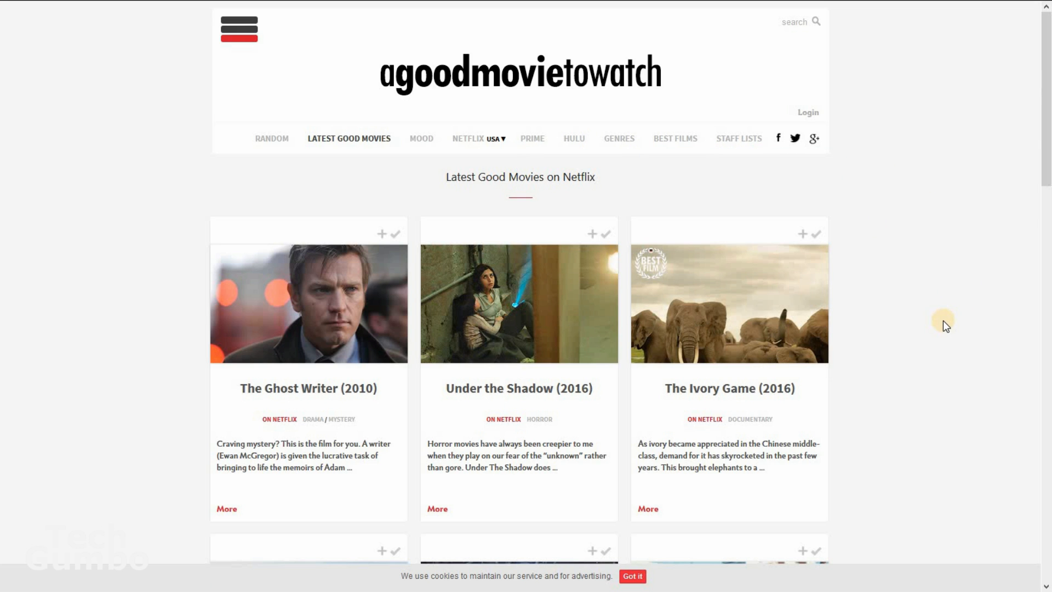